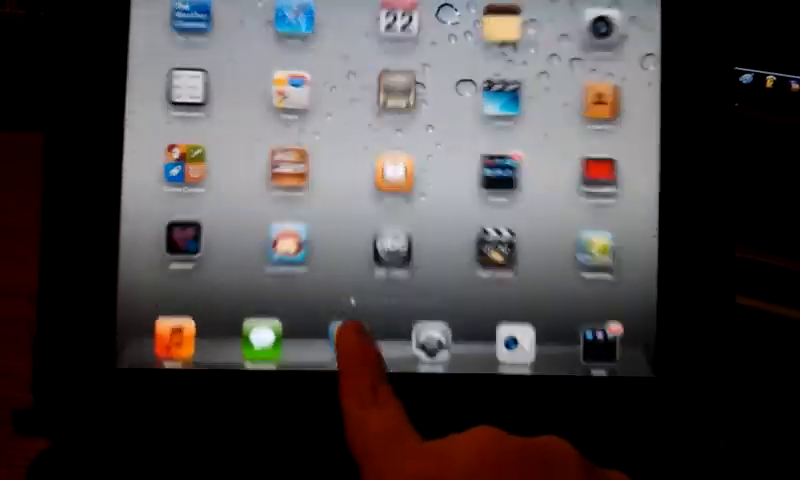
# Swipe the home screen to the next page of game and app icons.
pyautogui.click(347, 340)
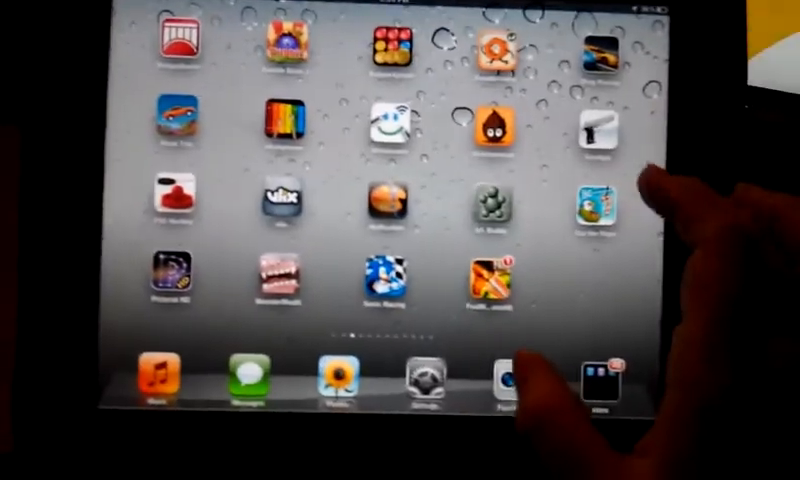
# Swipe left through three more home screen pages of apps.
pyautogui.hscroll(-3)
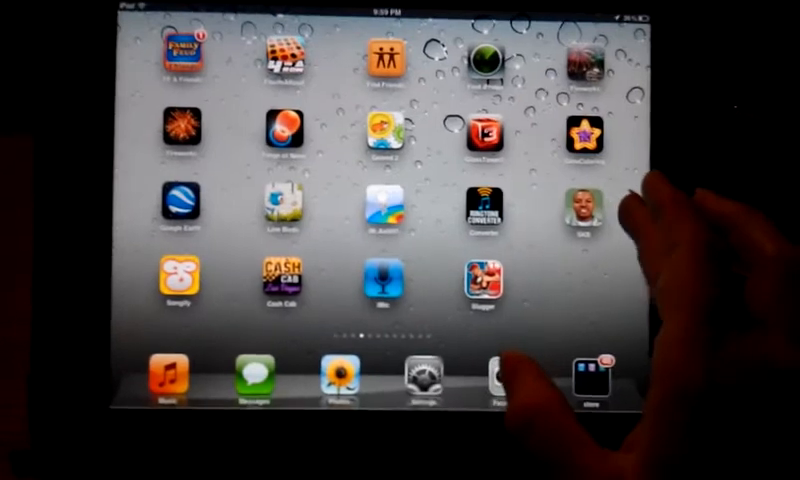
pyautogui.hscroll(-3)
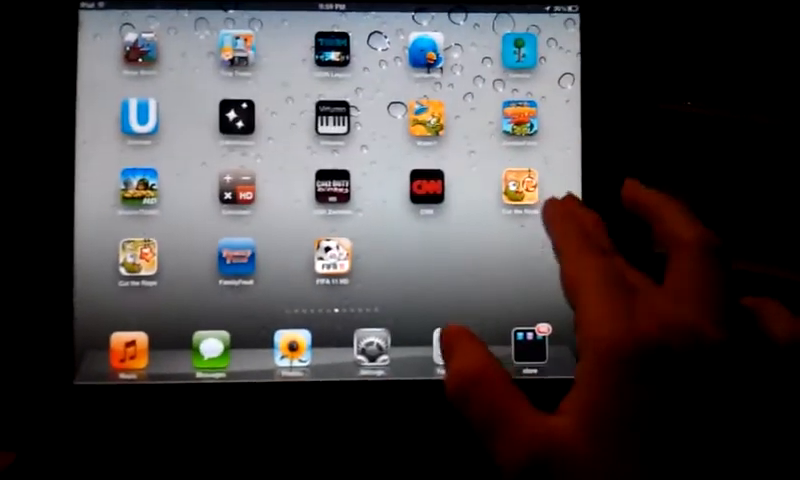
pyautogui.hscroll(-3)
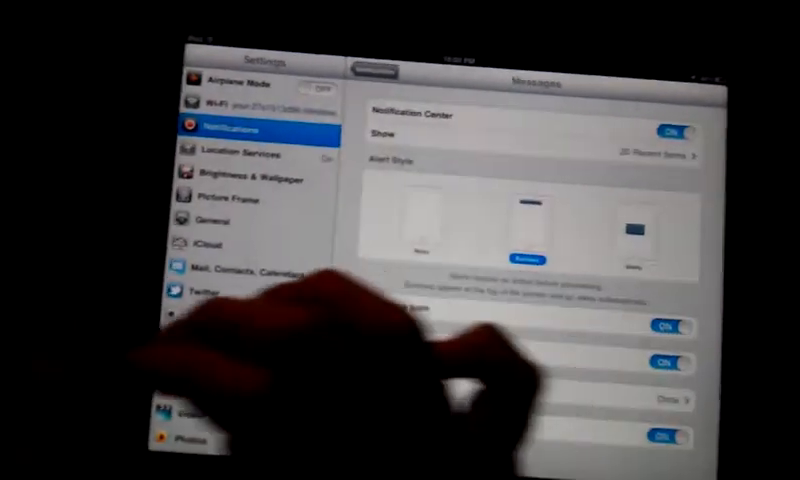
# Scroll down Messages notification settings to Badge App Icon, Show Preview and View in Lock Screen.
pyautogui.scroll(-3)
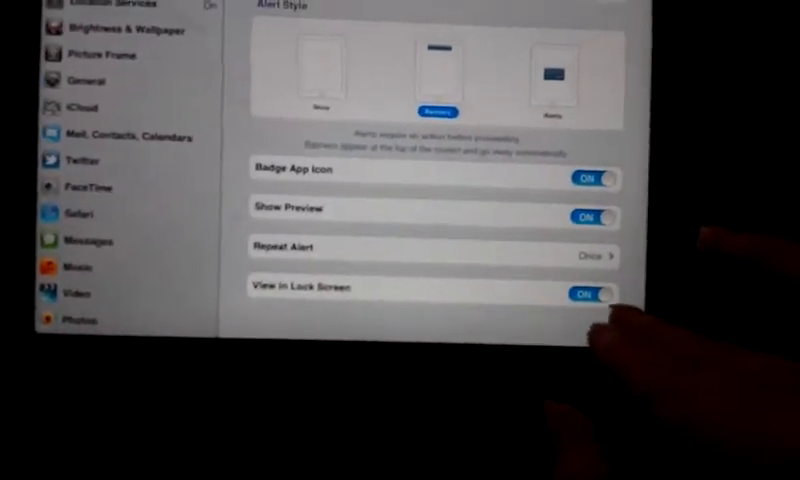